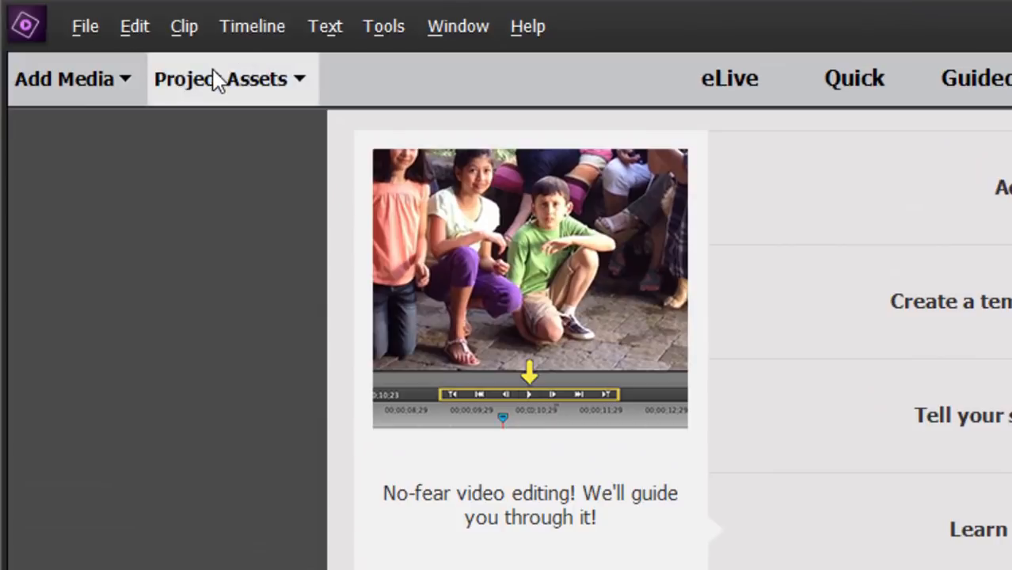
# Step: Open the existing project with ChromaKey.mp4 on Video 2 over the forest photo on Video 1
pyautogui.click(229, 78)
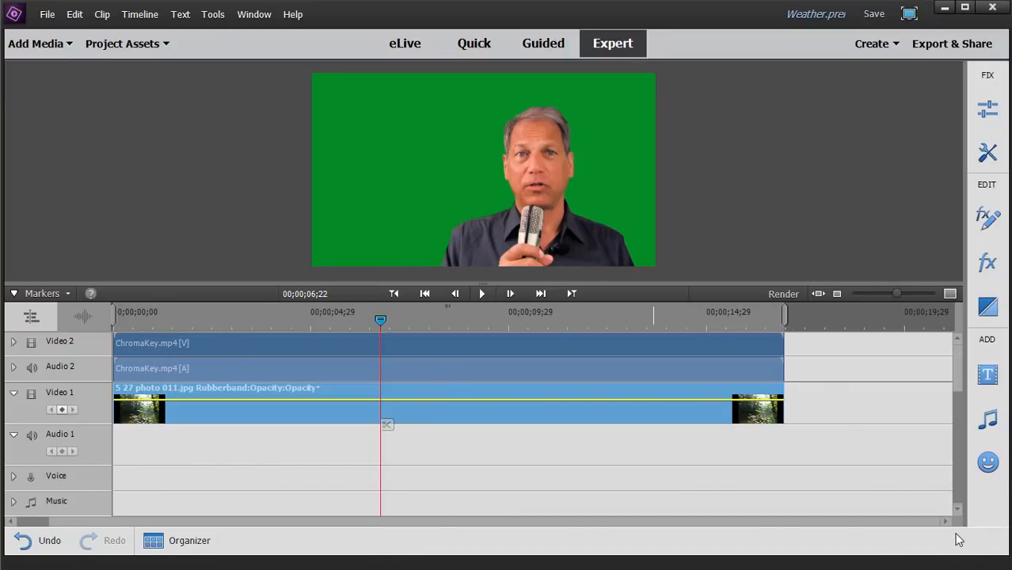
pyautogui.moveTo(987, 418)
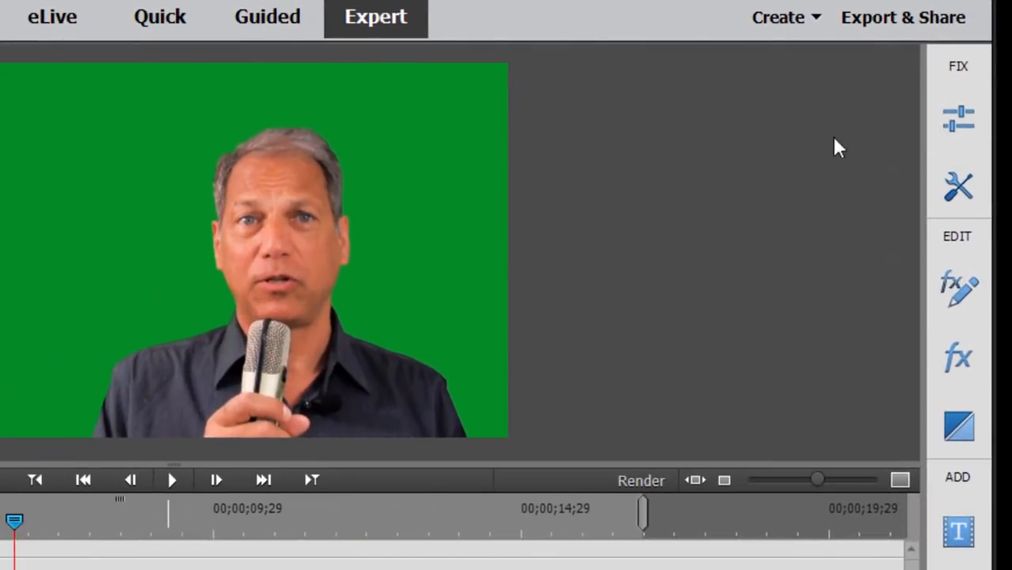
# Step: Show the Keying category in the Effects panel, listing Chroma Key and Green Screen Key
pyautogui.click(958, 356)
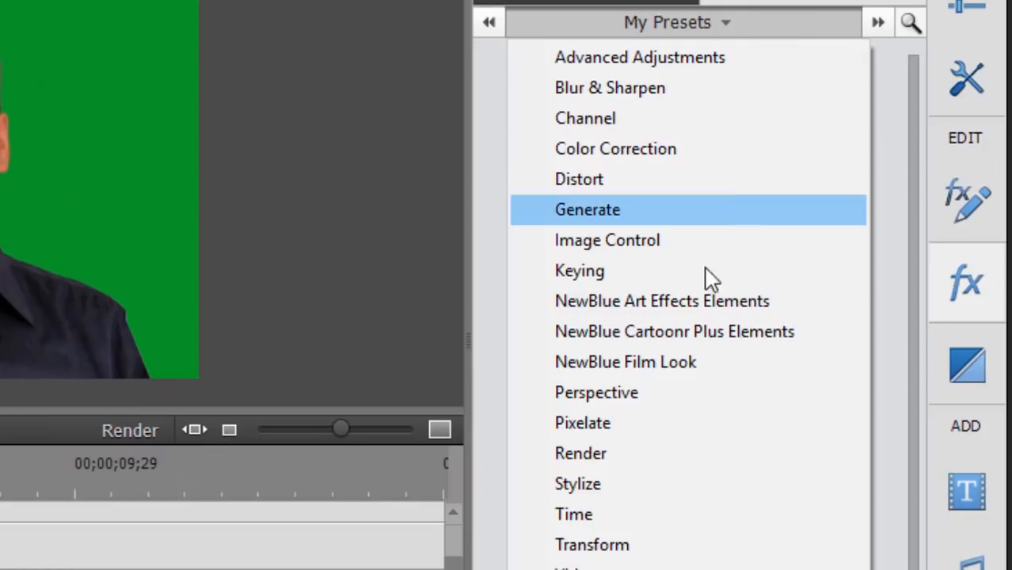
pyautogui.click(579, 270)
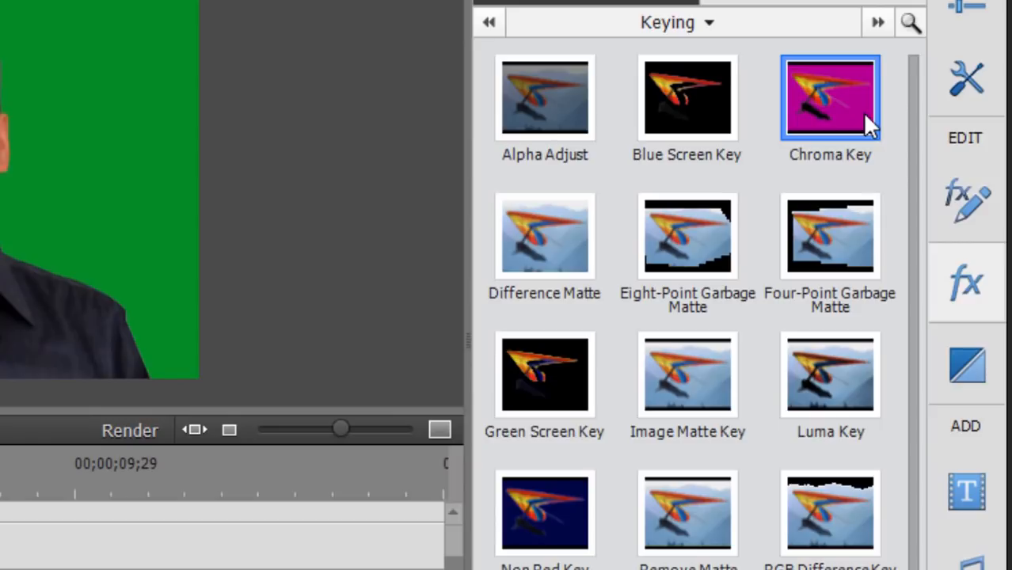
pyautogui.moveTo(844, 111)
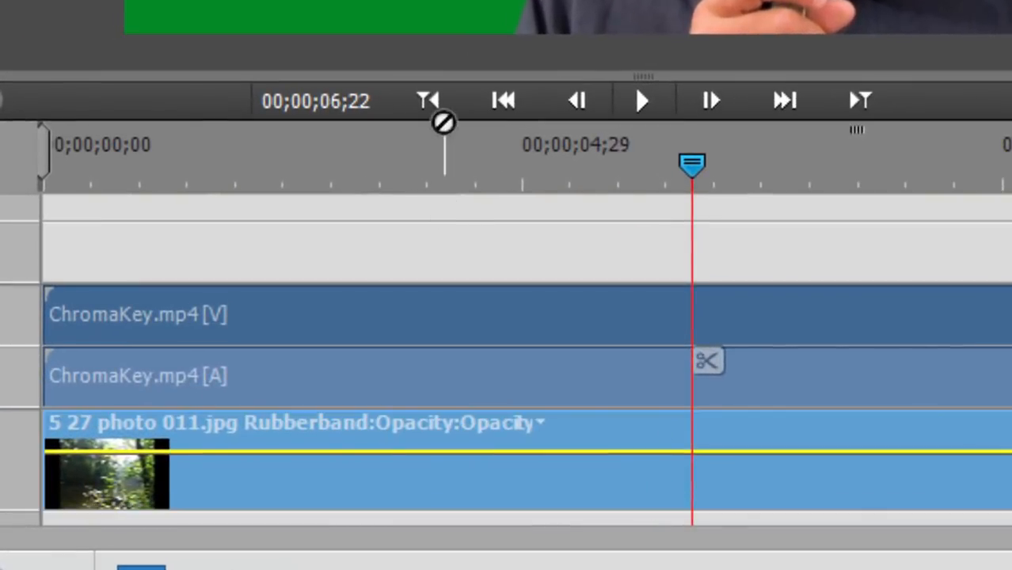
# Step: Apply Chroma Key to the ChromaKey.mp4 presenter clip on the timeline
pyautogui.click(403, 315)
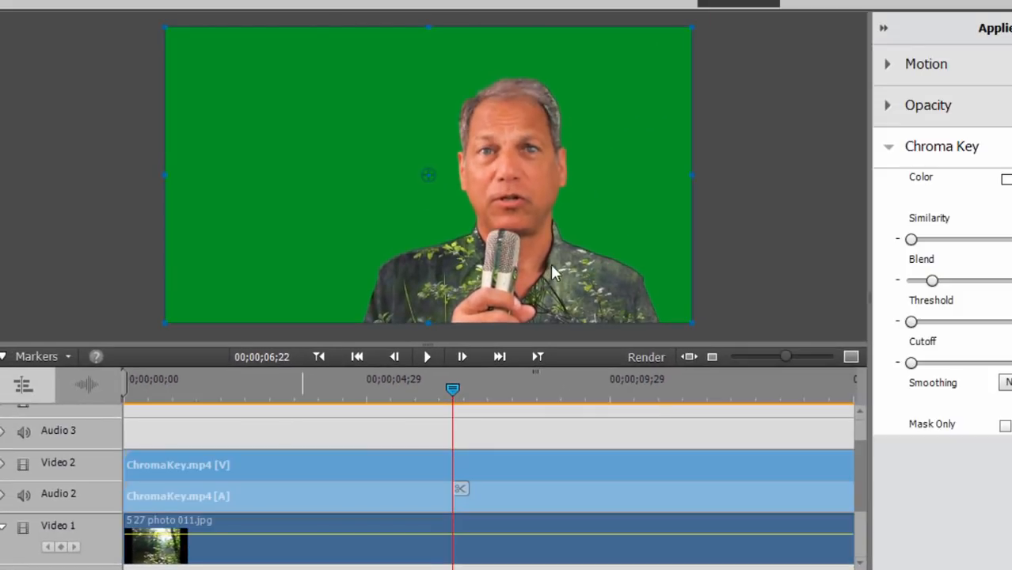
pyautogui.moveTo(567, 300)
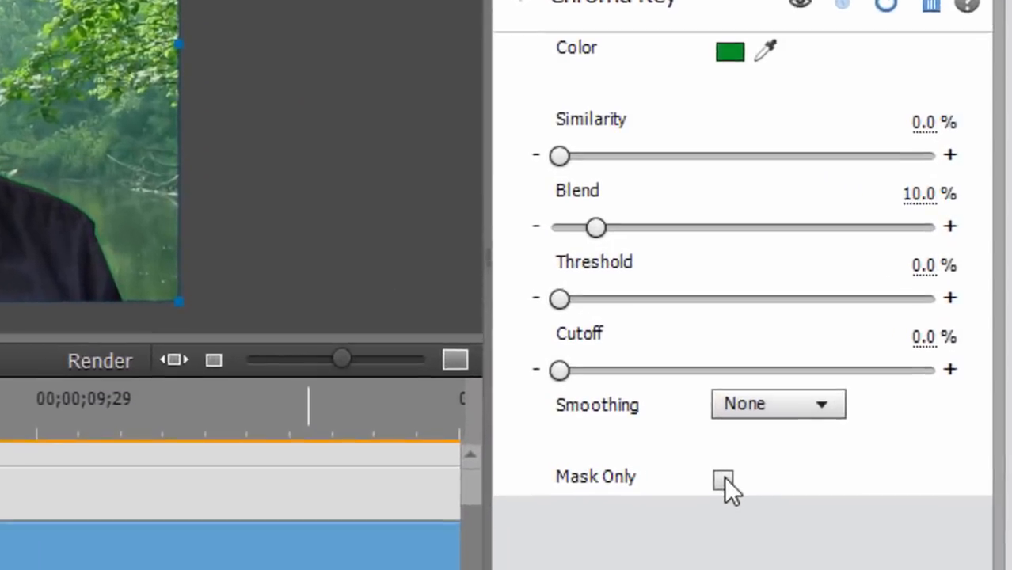
# Step: Tune Chroma Key similarity to about 3.5% and blend 6.9% using the Mask Only matte preview
pyautogui.click(723, 480)
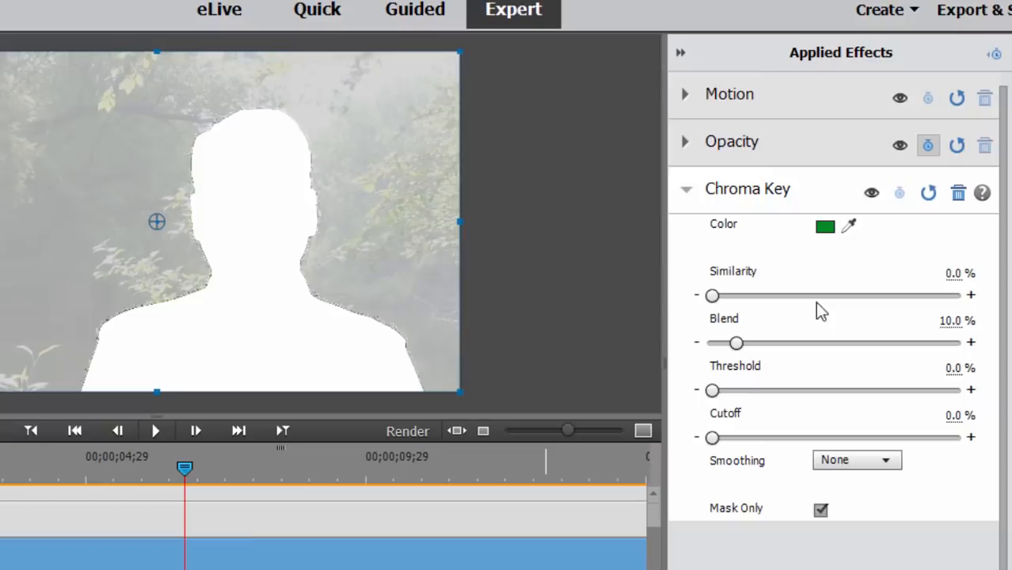
pyautogui.moveTo(753, 396)
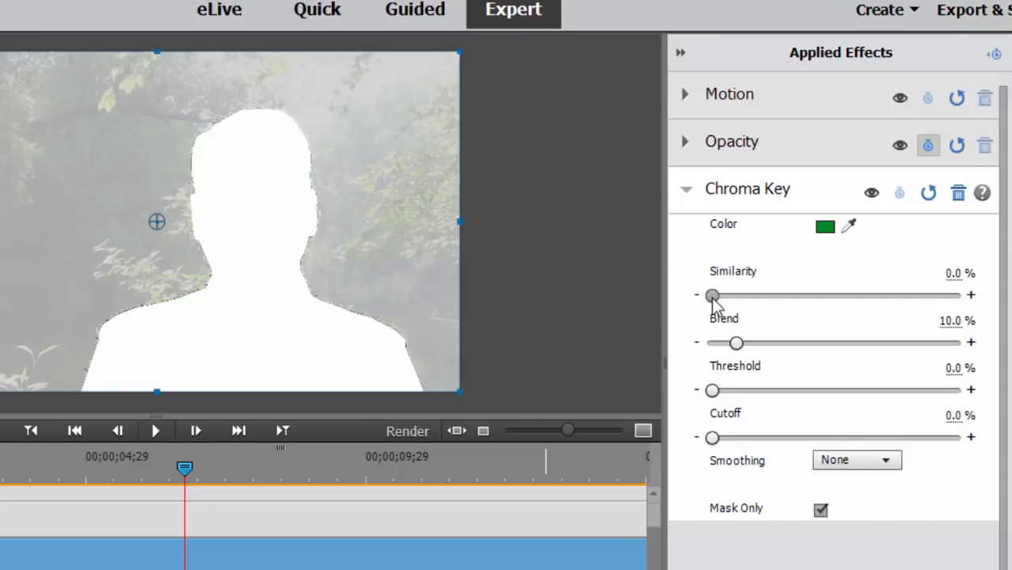
pyautogui.moveTo(712, 342); pyautogui.dragTo(738, 342)
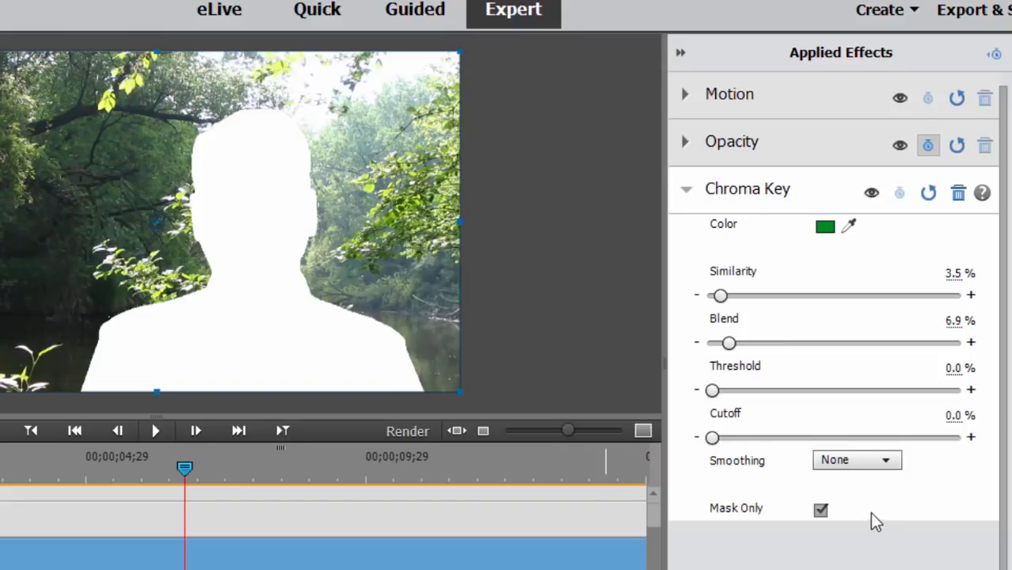
pyautogui.moveTo(821, 512)
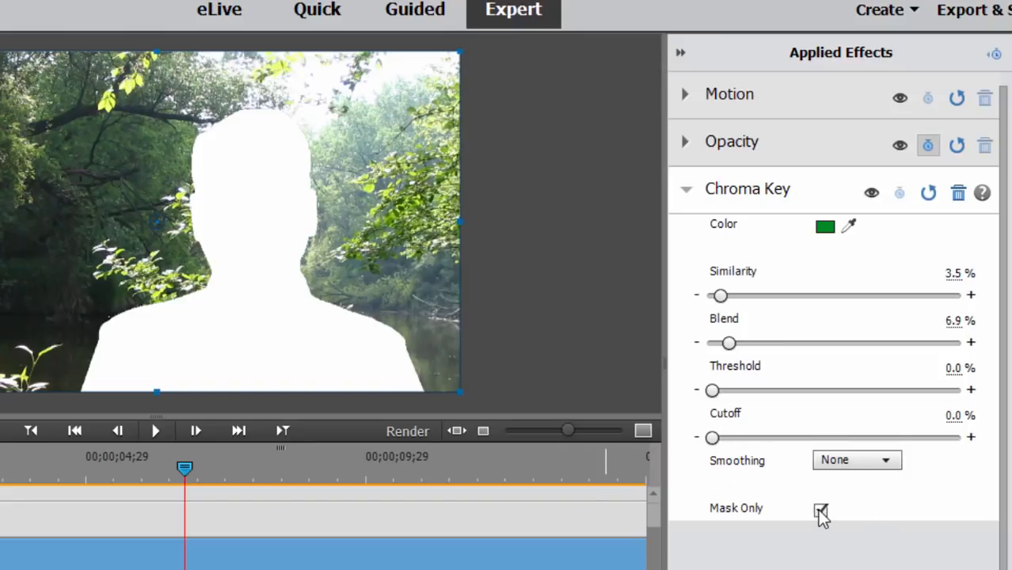
pyautogui.click(821, 510)
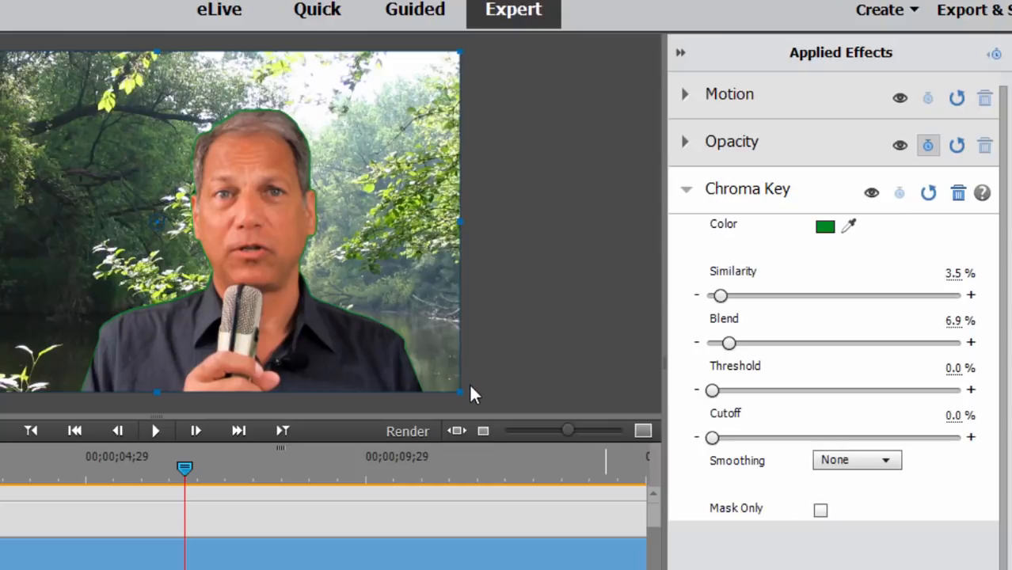
pyautogui.moveTo(737, 293)
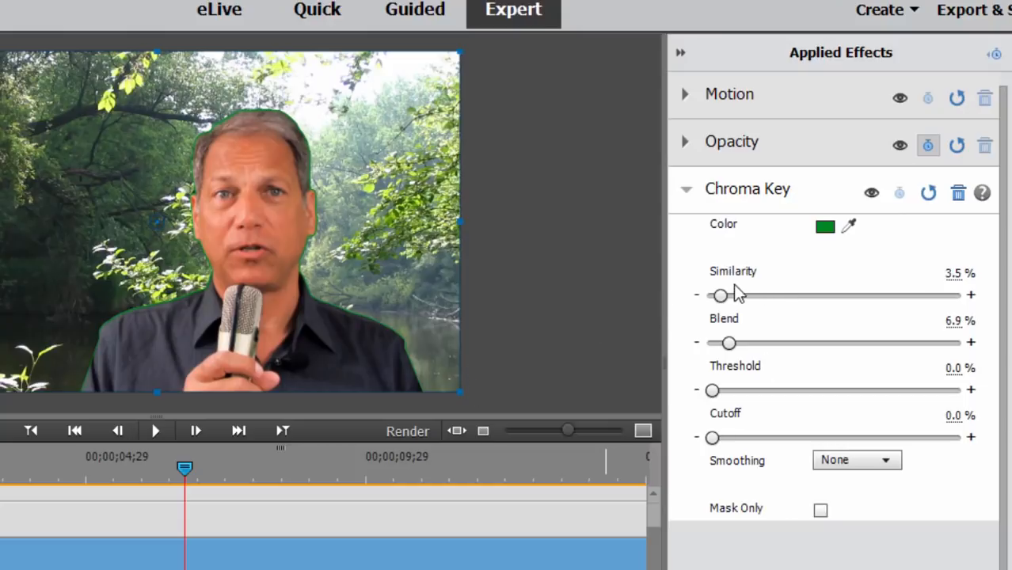
pyautogui.moveTo(719, 295); pyautogui.dragTo(730, 294)
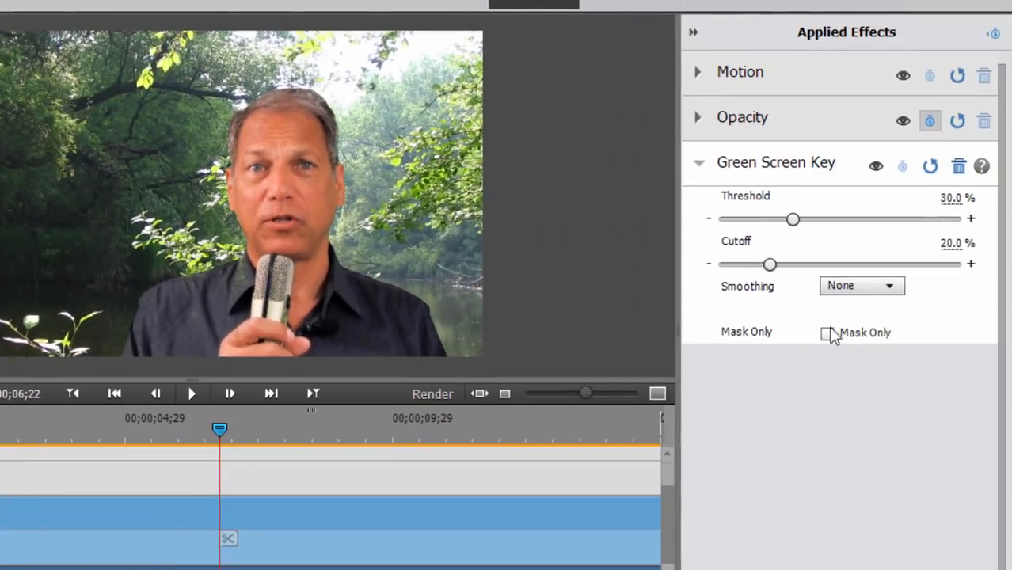
# Step: Set Green Screen Key threshold to about 57% and cutoff about 27% via the Mask Only matte
pyautogui.click(827, 333)
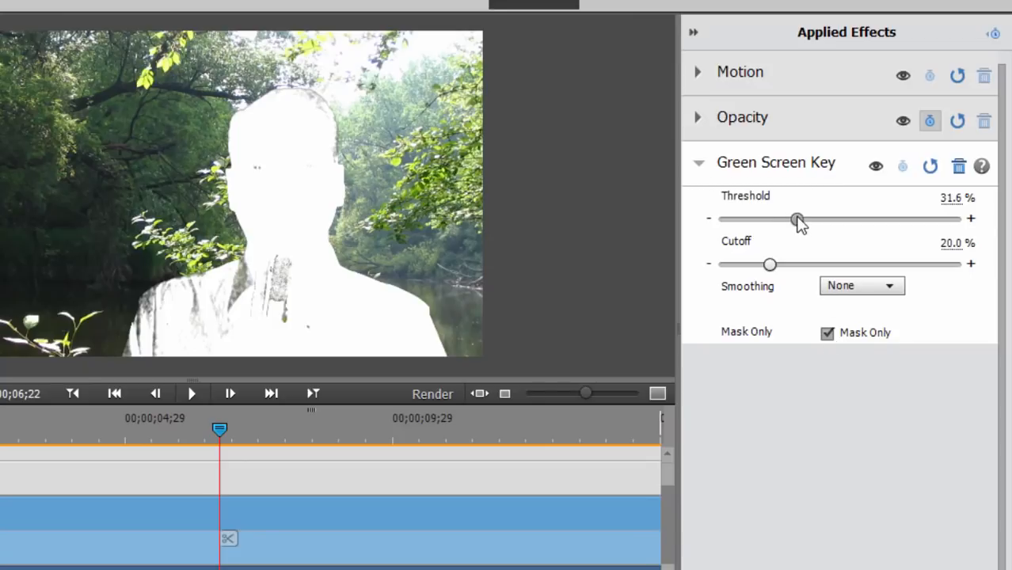
pyautogui.moveTo(798, 219); pyautogui.dragTo(818, 219)
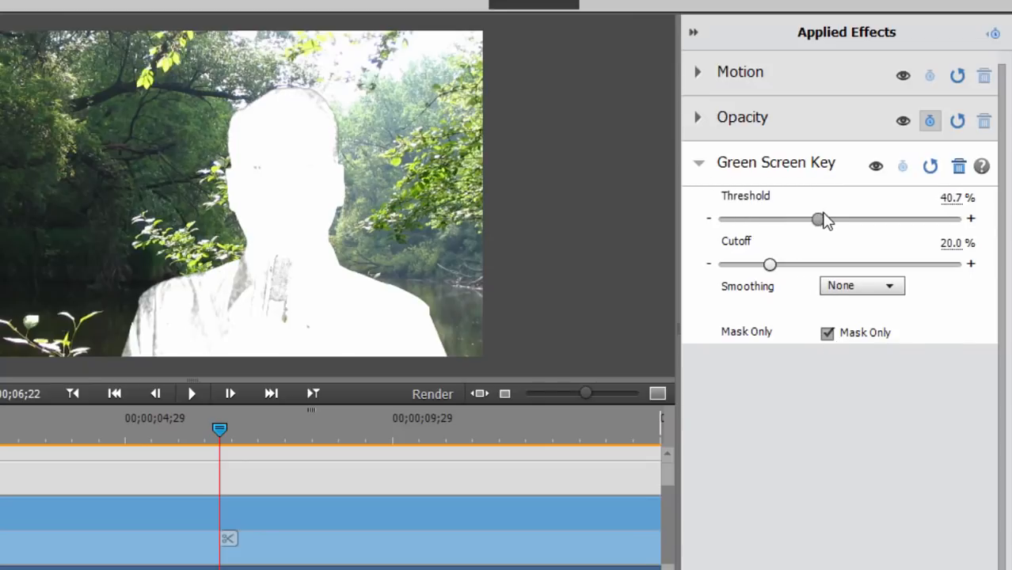
pyautogui.moveTo(818, 219); pyautogui.dragTo(869, 219)
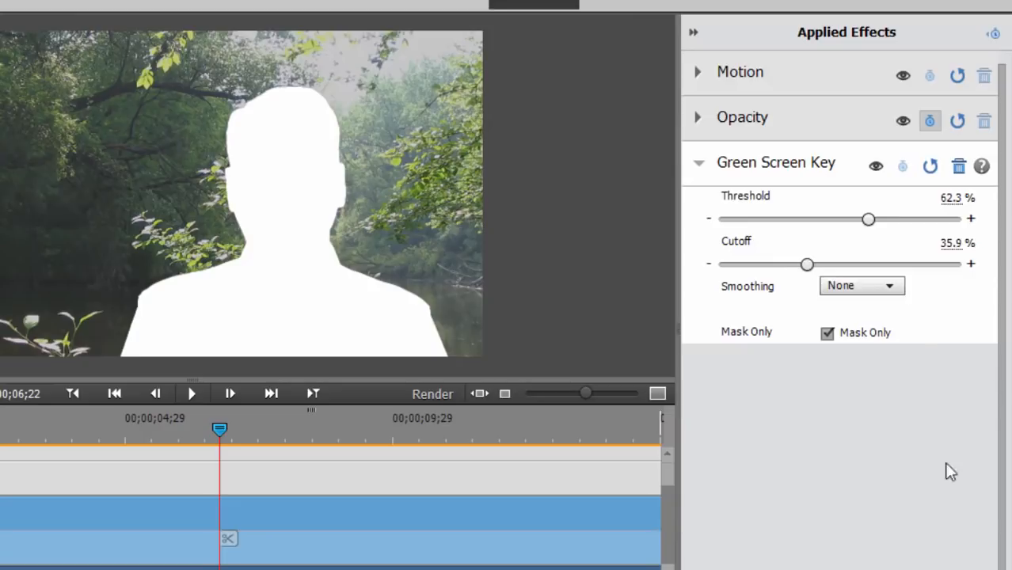
pyautogui.click(828, 332)
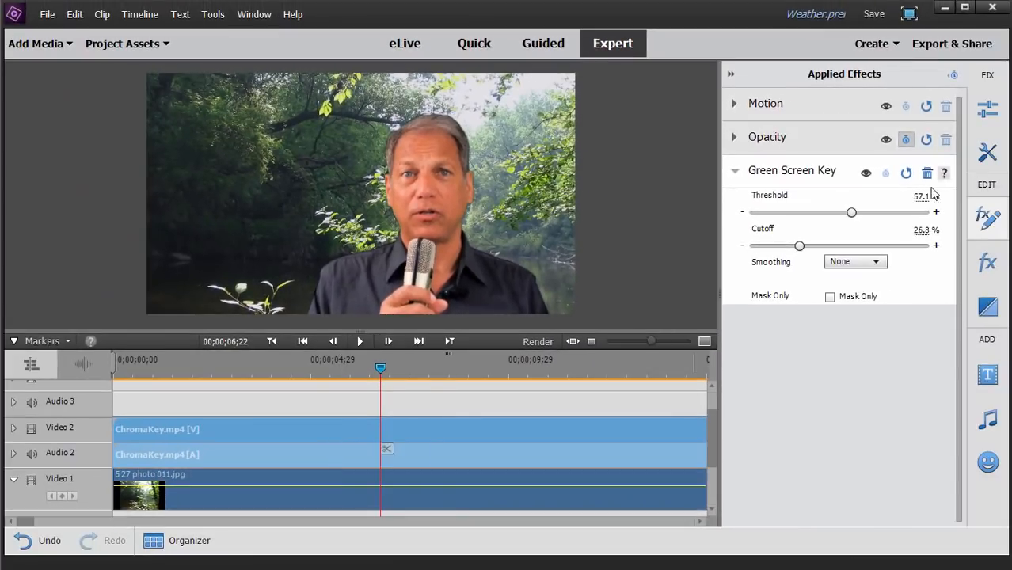
pyautogui.moveTo(927, 173)
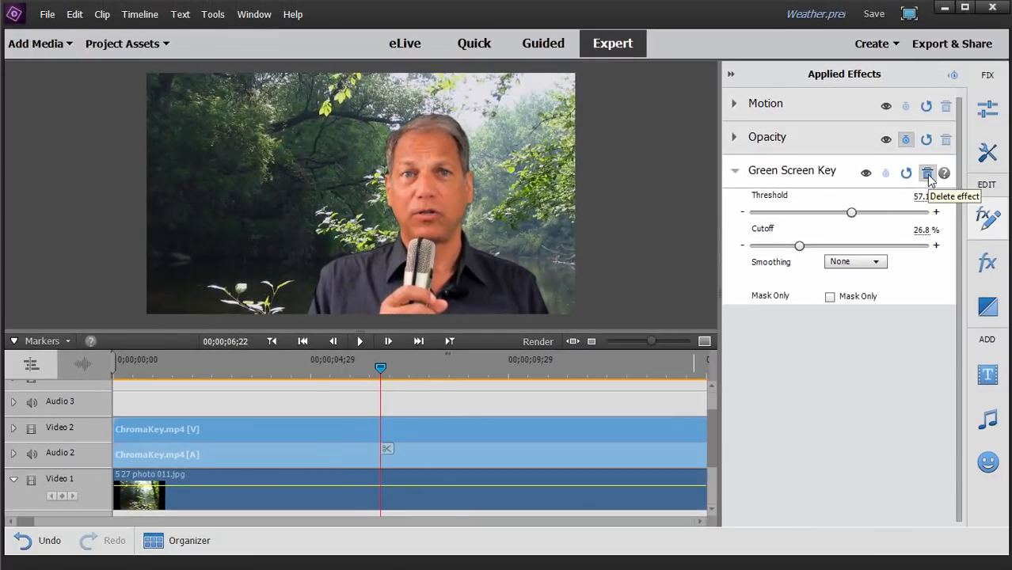
# Step: Delete Green Screen Key from Applied Effects, restoring the presenter's green backdrop
pyautogui.click(927, 173)
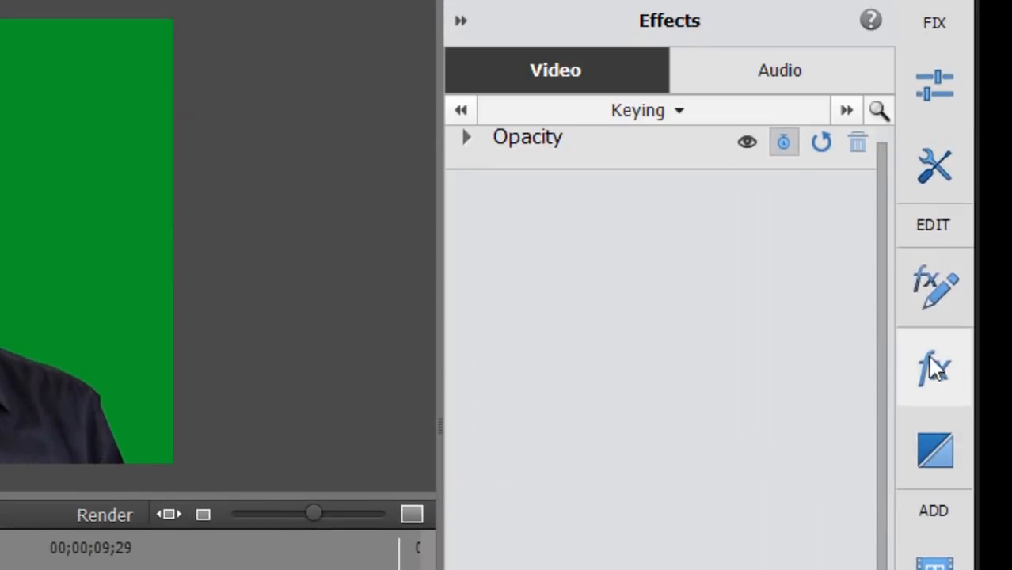
# Step: Choose the Videomerge category and apply Videomerge to the presenter clip over the forest
pyautogui.click(935, 366)
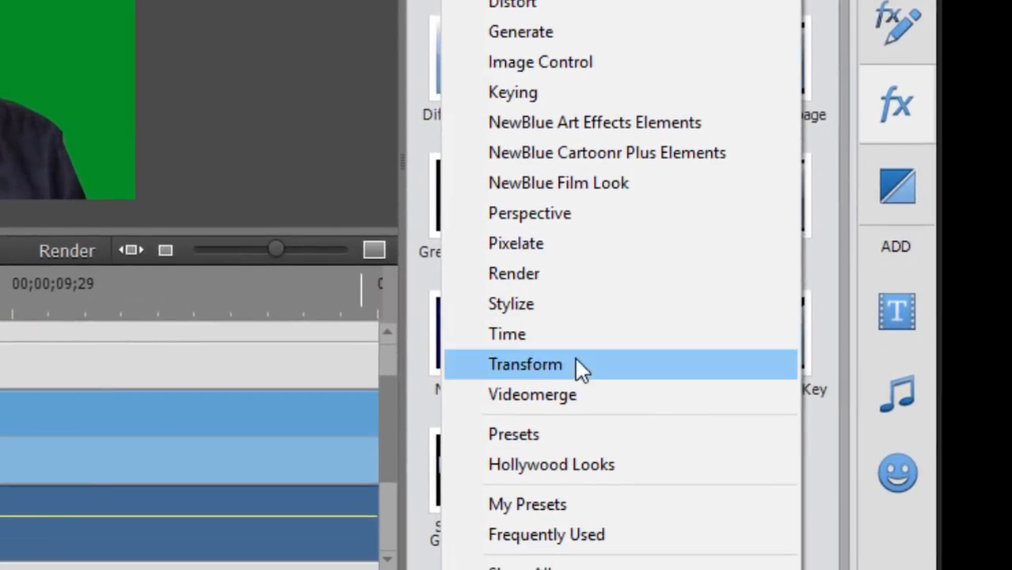
pyautogui.click(532, 394)
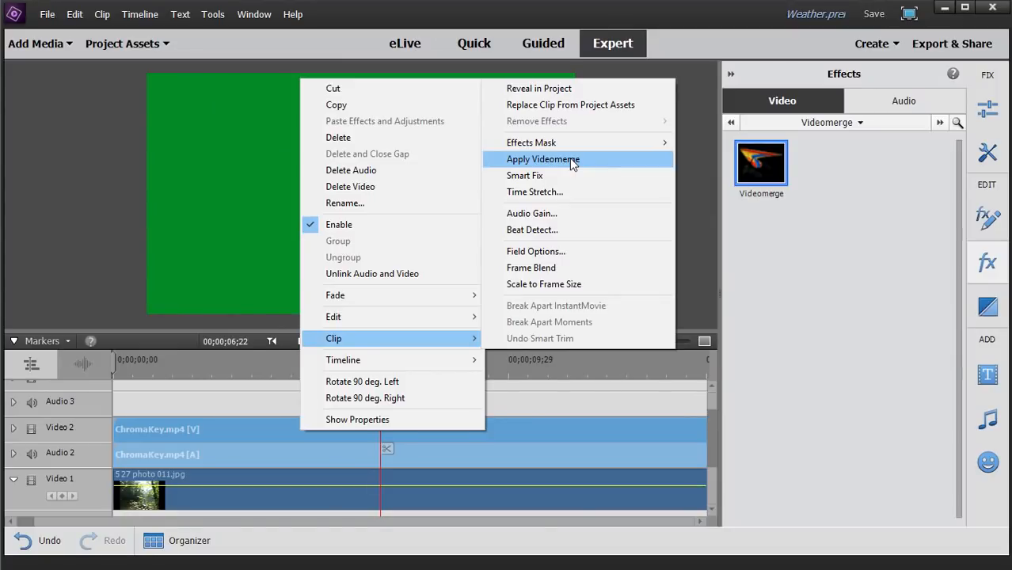
pyautogui.click(544, 159)
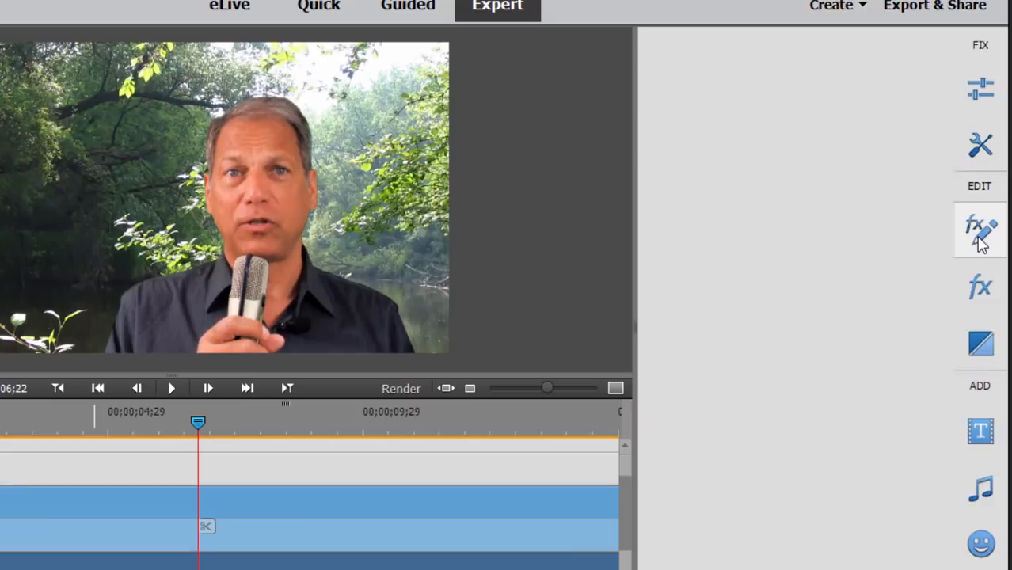
# Step: Show Videomerge's applied settings: Select Color, Normal preset and tolerance 0.40
pyautogui.click(981, 230)
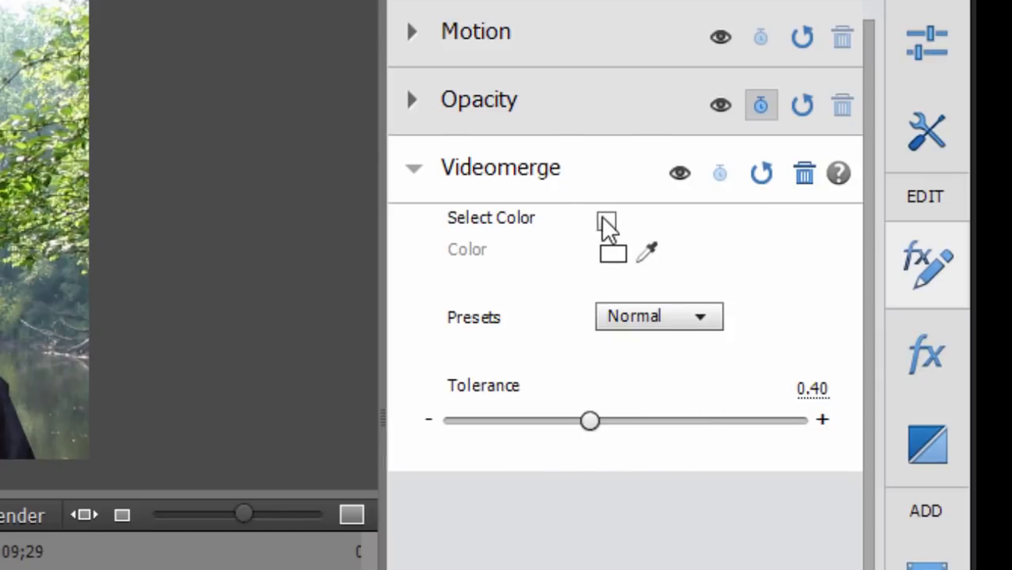
pyautogui.moveTo(613, 233)
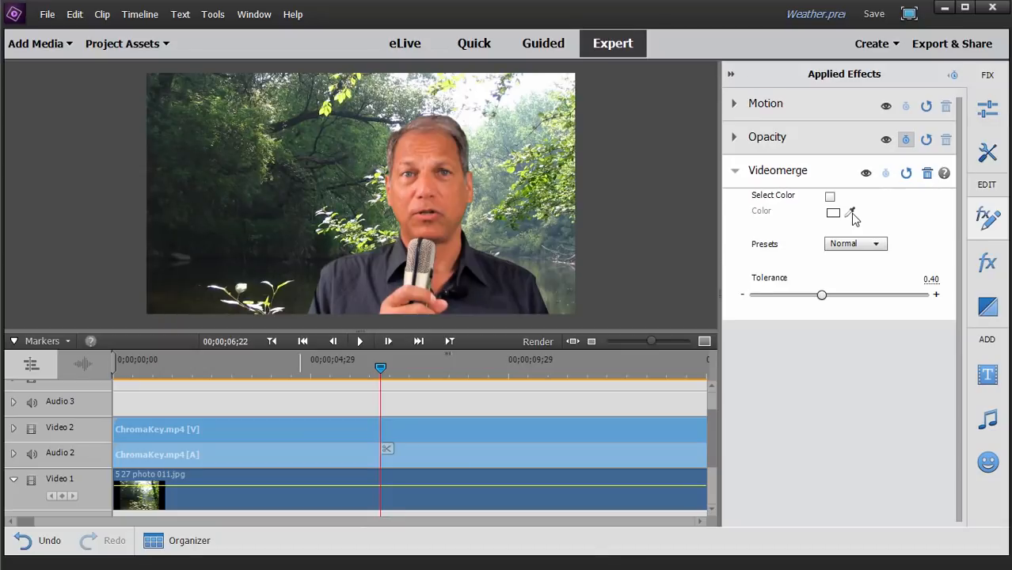
pyautogui.moveTo(852, 220)
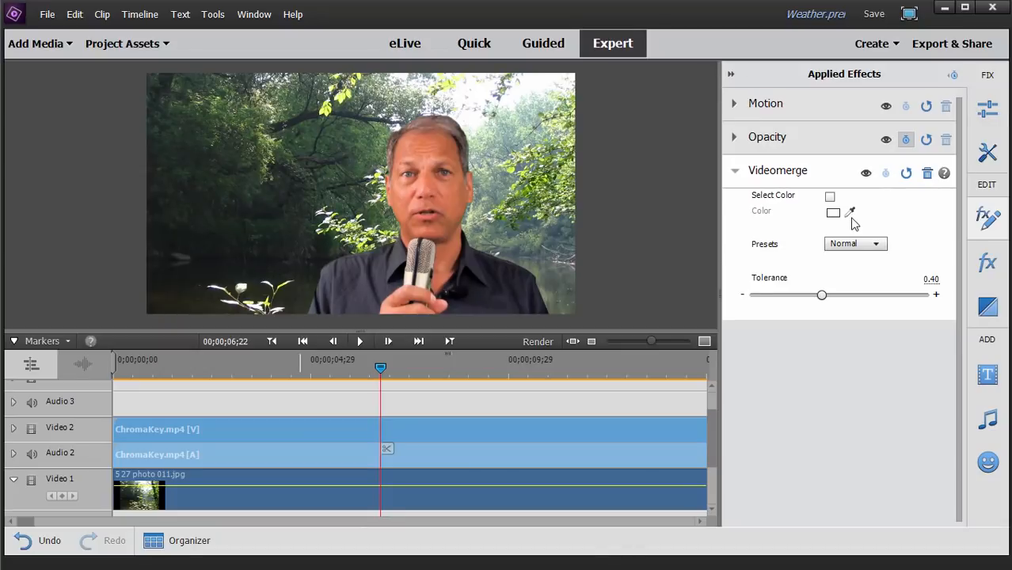